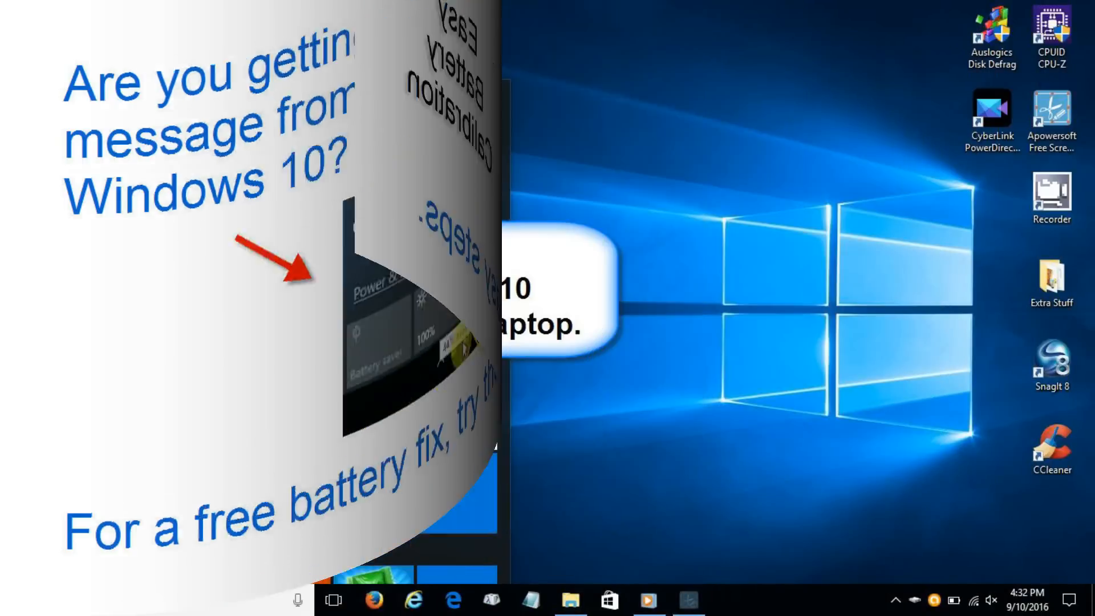
# Shut down Windows 10 from the Start menu's power choices before rebooting the laptop
pyautogui.click(12, 600)
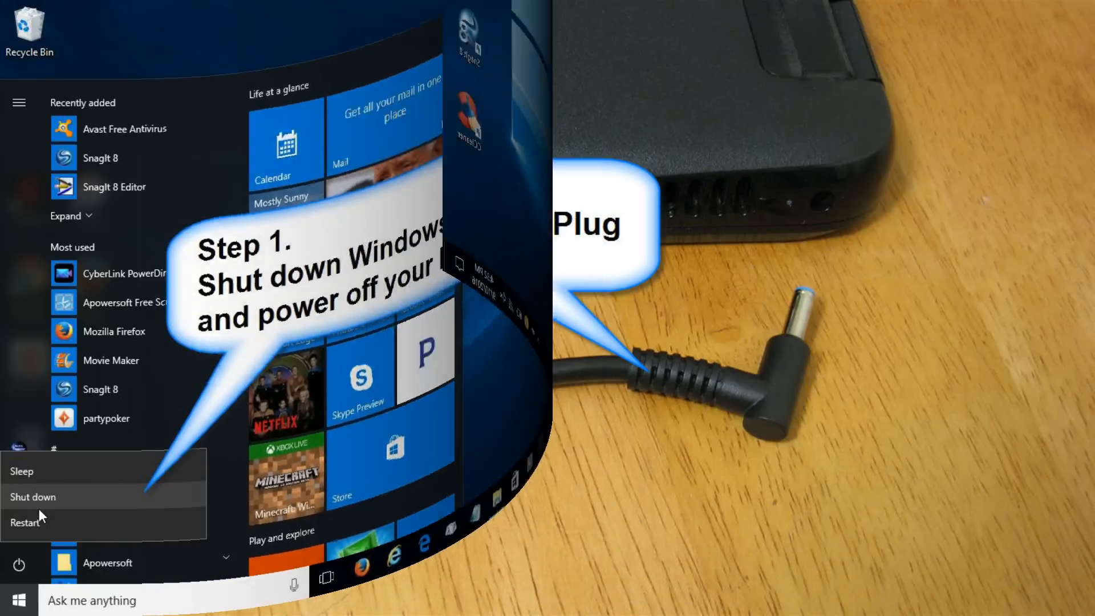
pyautogui.click(33, 496)
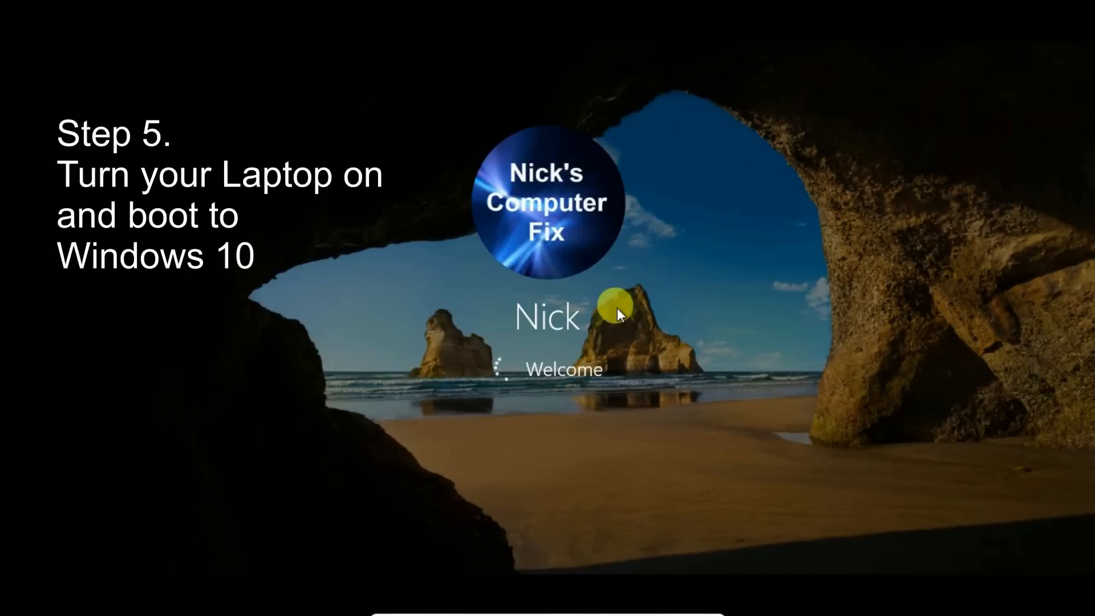
pyautogui.moveTo(567, 423)
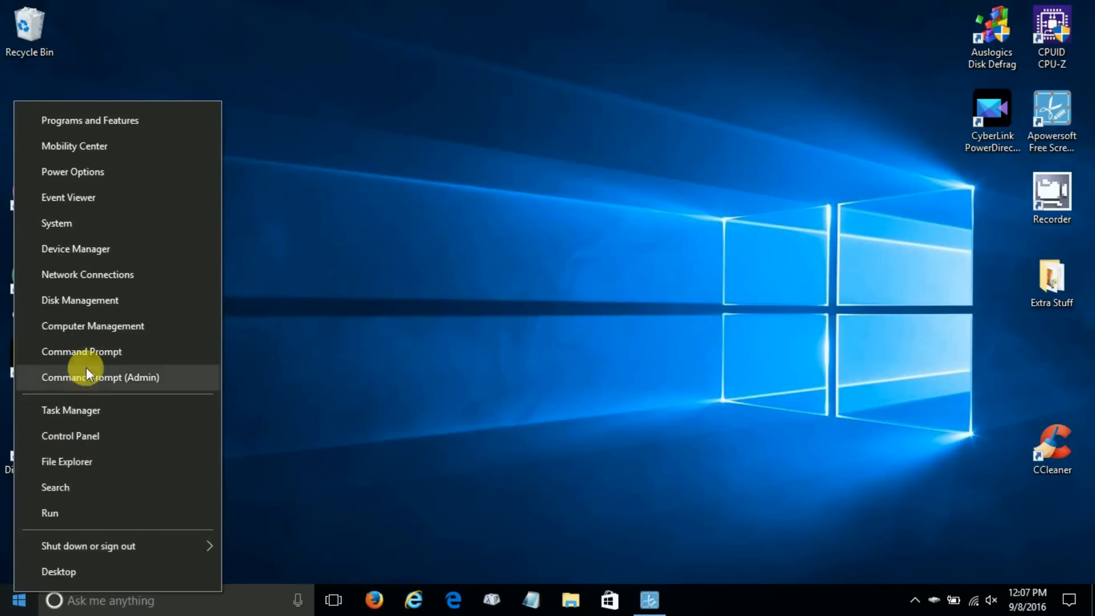
pyautogui.moveTo(108, 249)
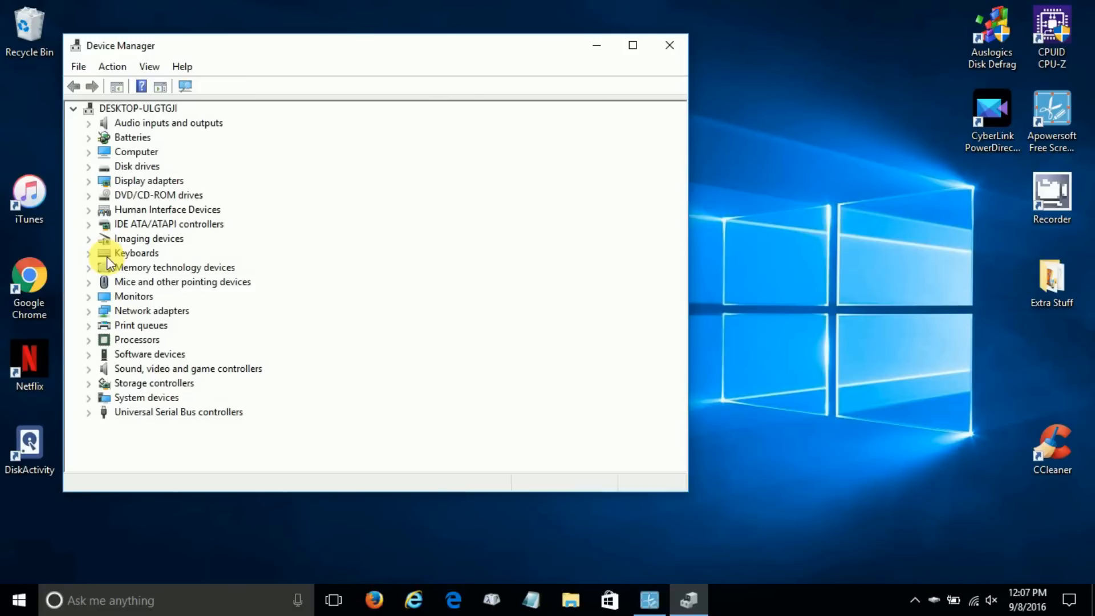
# Expand Batteries and uninstall the Microsoft AC Adapter, confirming the removal
pyautogui.click(88, 137)
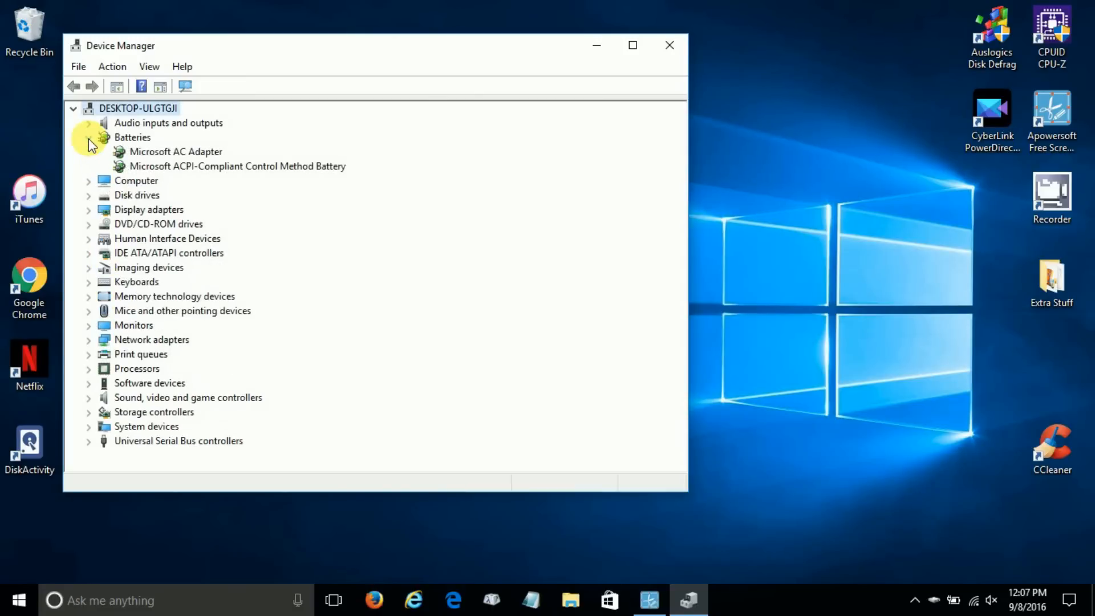
pyautogui.click(89, 137)
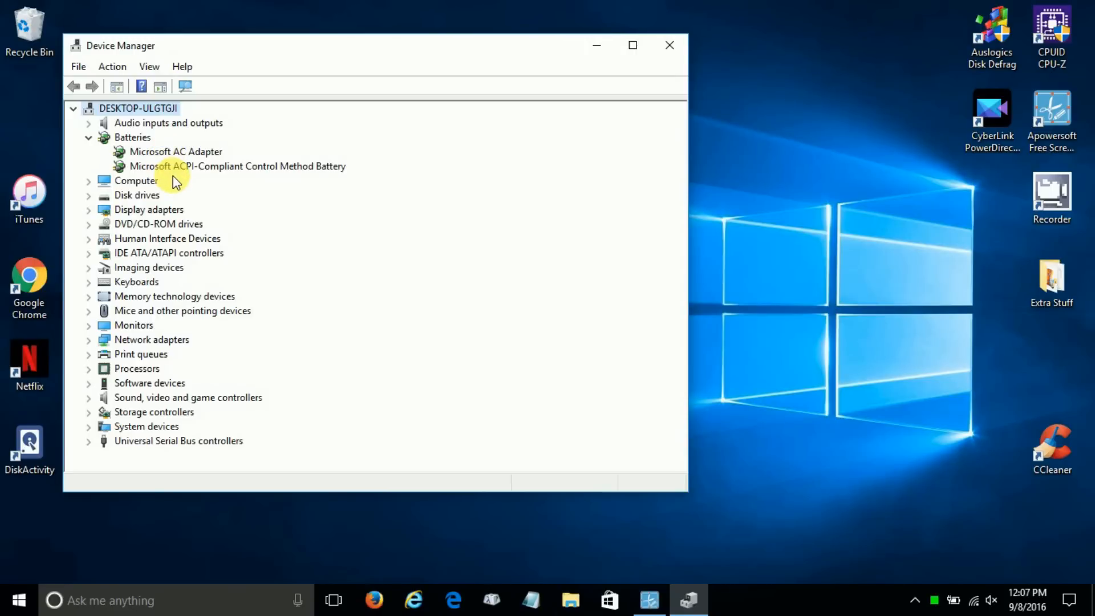
pyautogui.rightClick(175, 152)
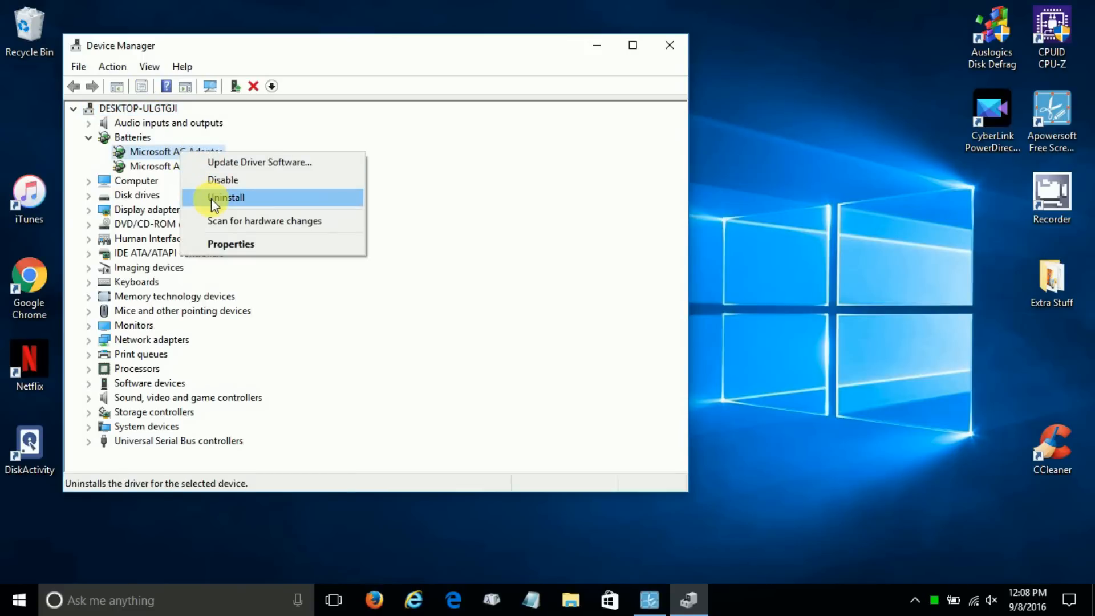
pyautogui.click(226, 197)
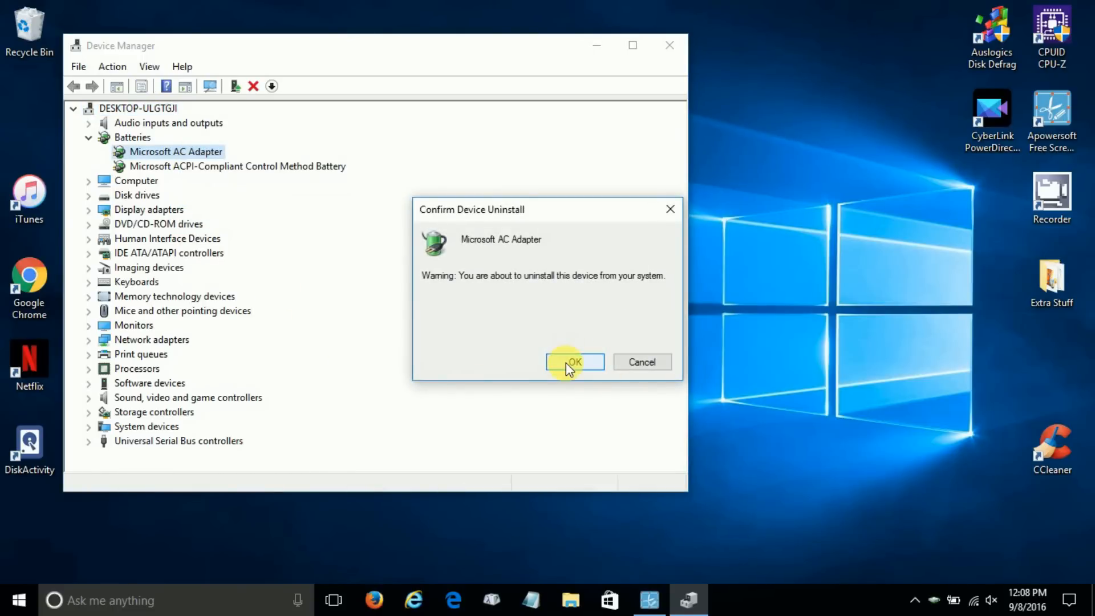
pyautogui.click(575, 362)
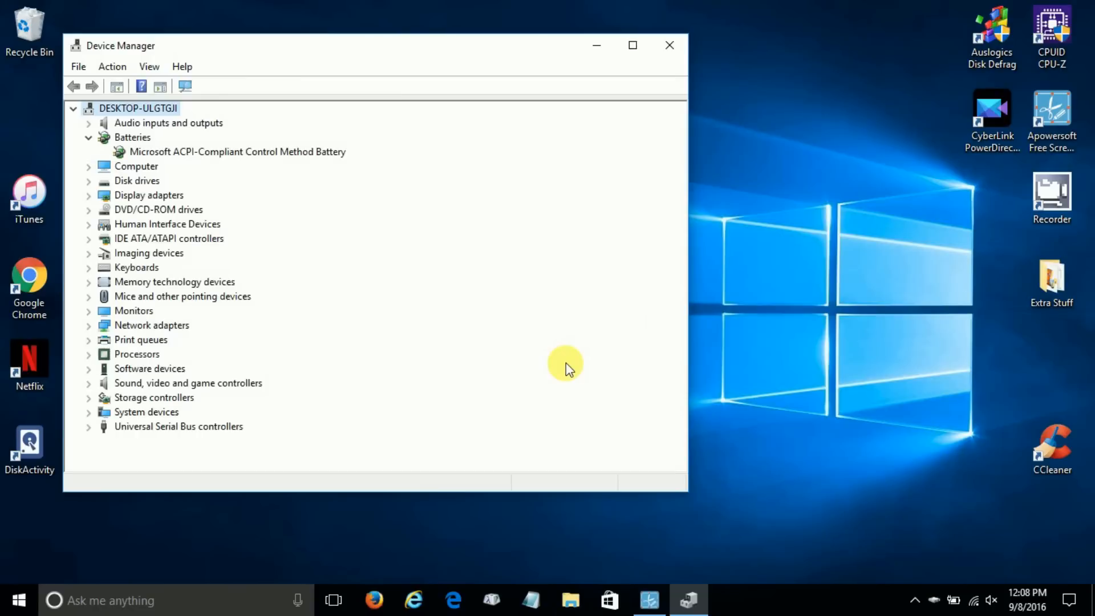
# Uninstall the Microsoft ACPI-Compliant Control Method Battery and confirm the removal
pyautogui.rightClick(237, 151)
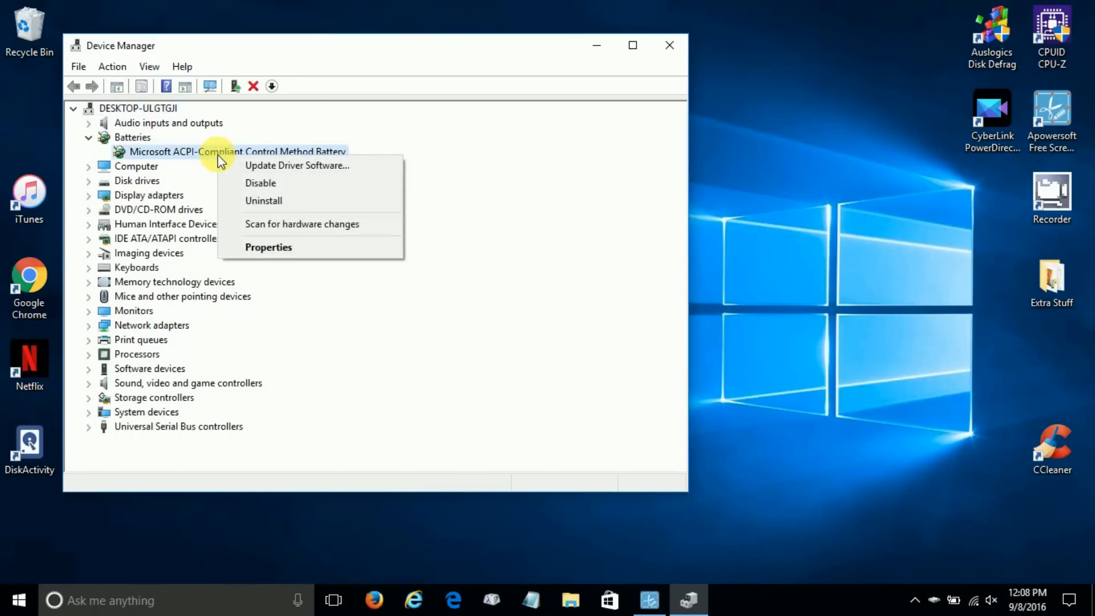
pyautogui.moveTo(263, 200)
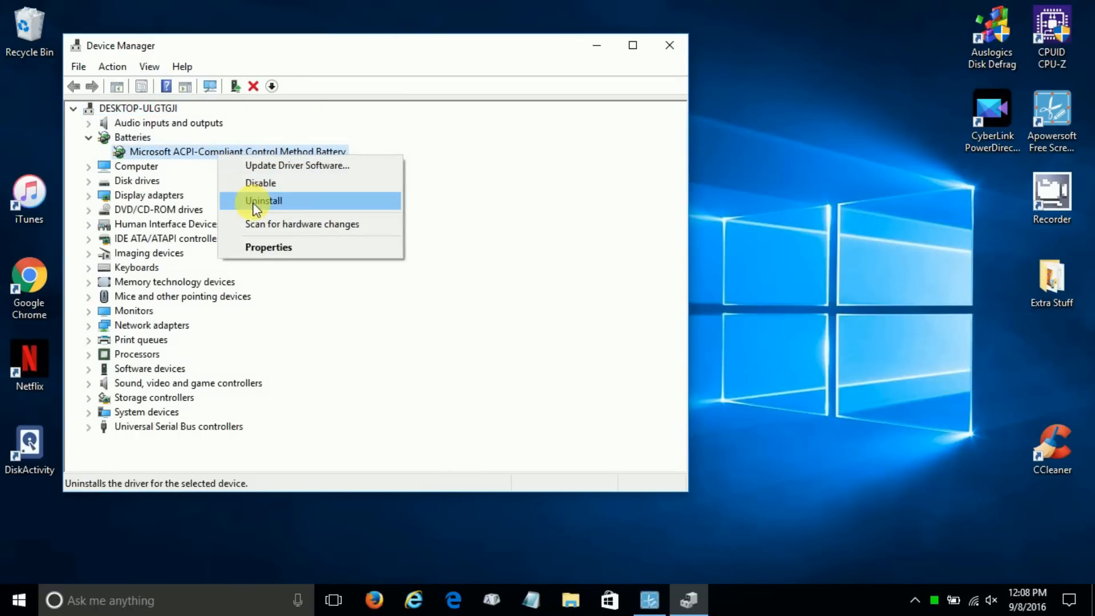
pyautogui.click(263, 200)
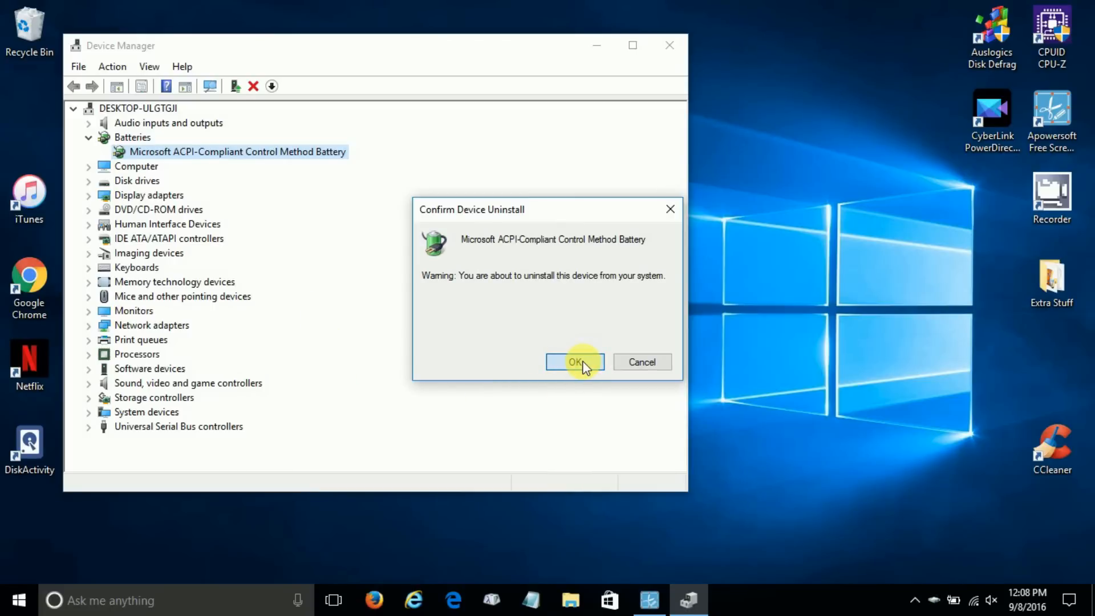
pyautogui.click(575, 362)
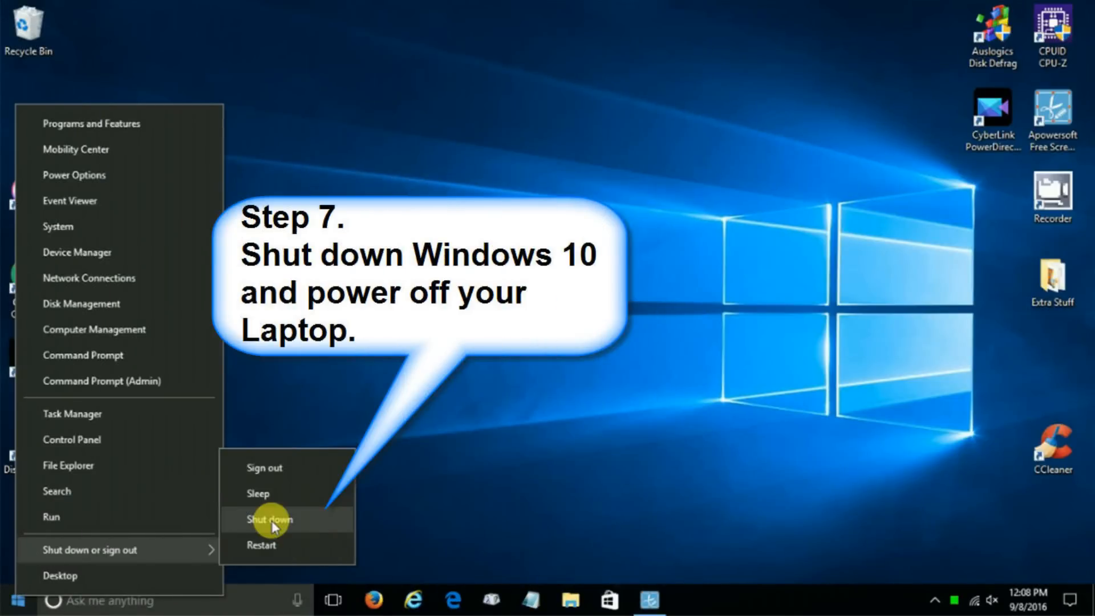
# Shut down Windows 10 so the laptop can be powered off and restarted
pyautogui.click(268, 519)
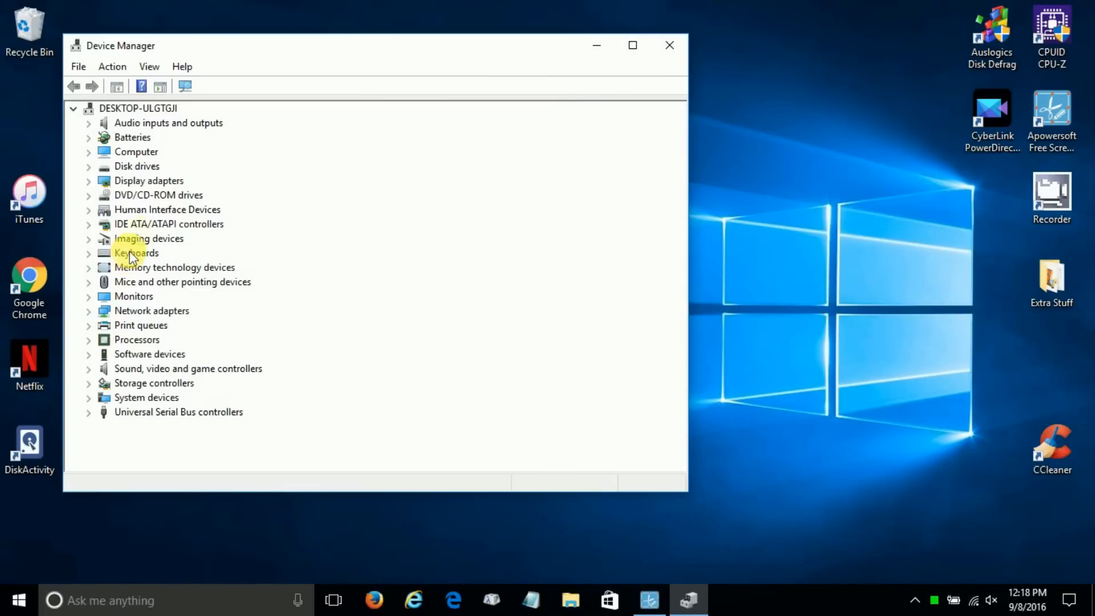
# Expand Batteries to confirm both battery devices are reinstalled, then close Device Manager
pyautogui.click(89, 137)
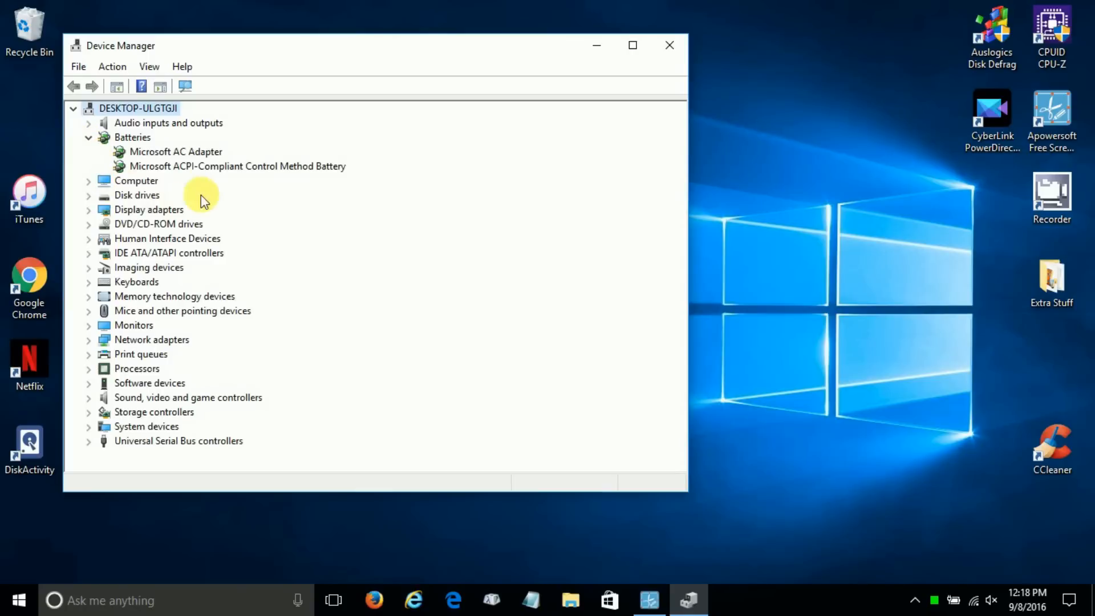
pyautogui.moveTo(189, 166)
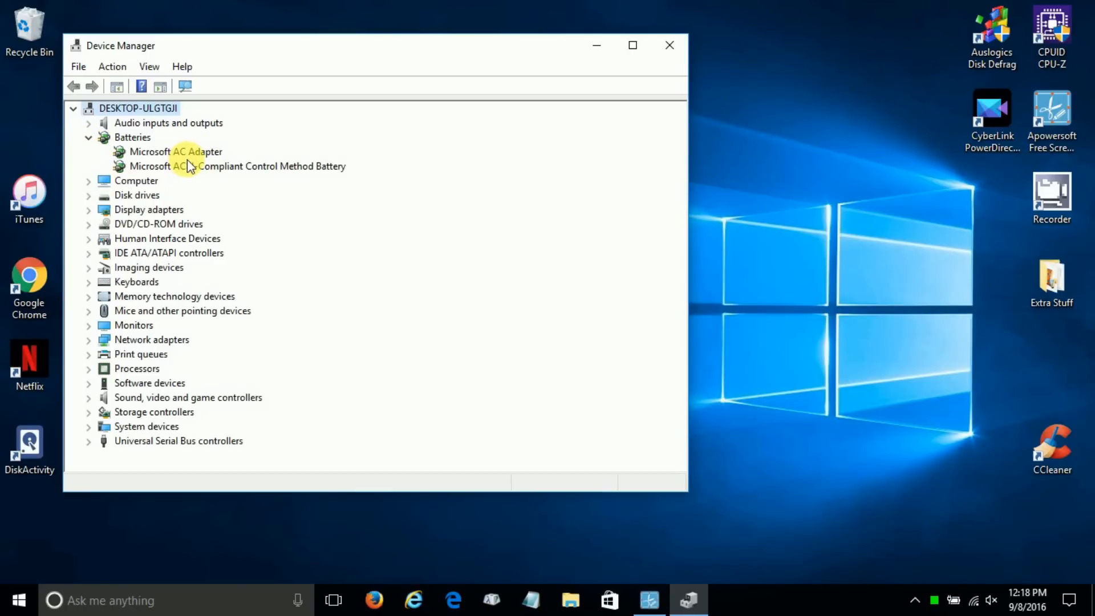
pyautogui.moveTo(190, 183)
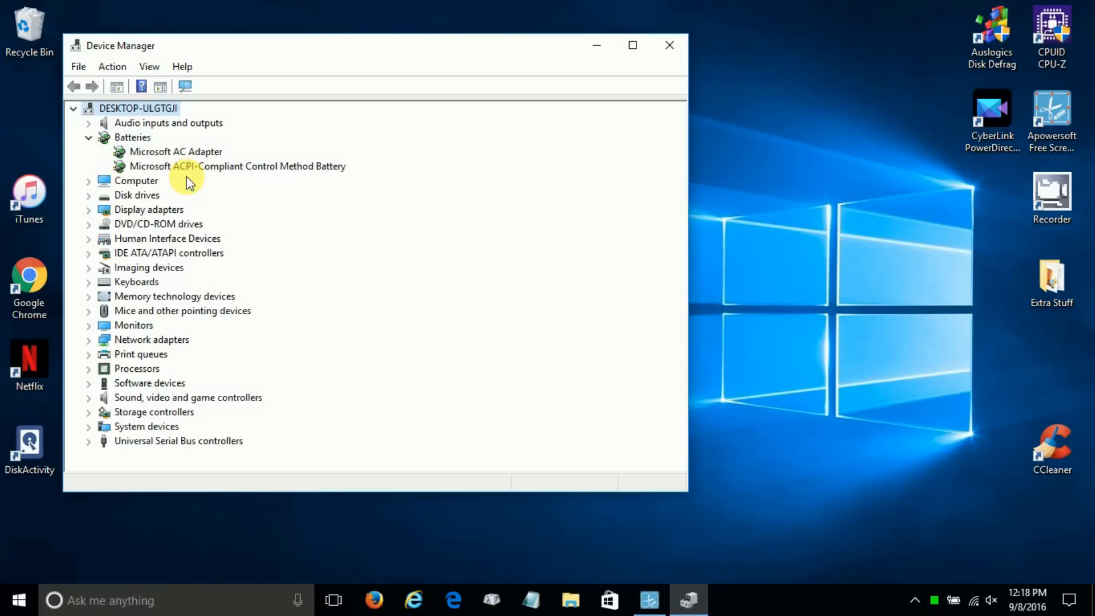
pyautogui.moveTo(447, 181)
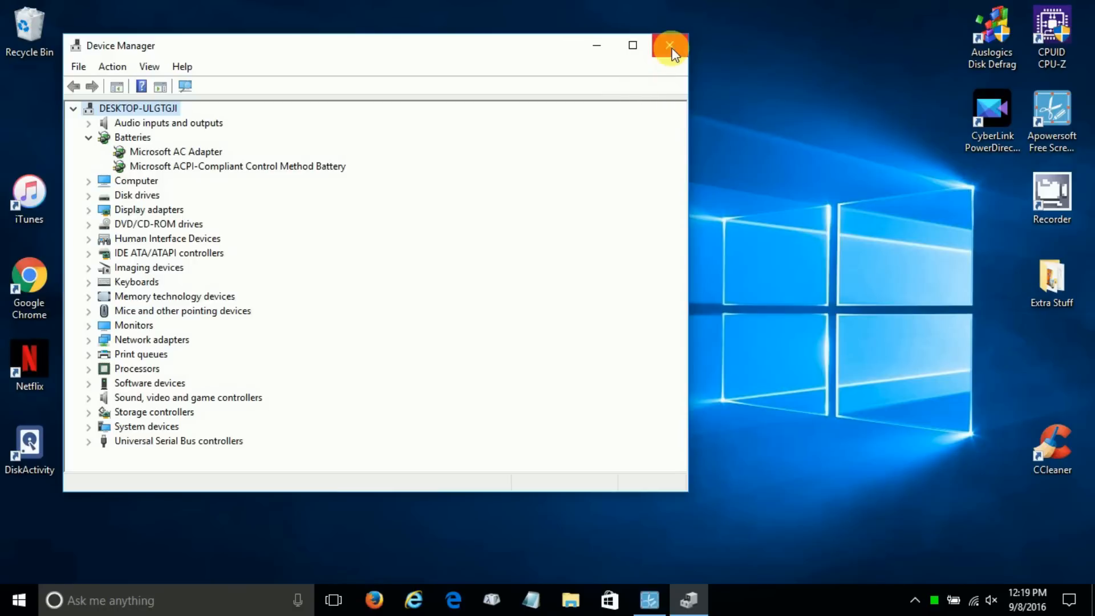
pyautogui.click(669, 46)
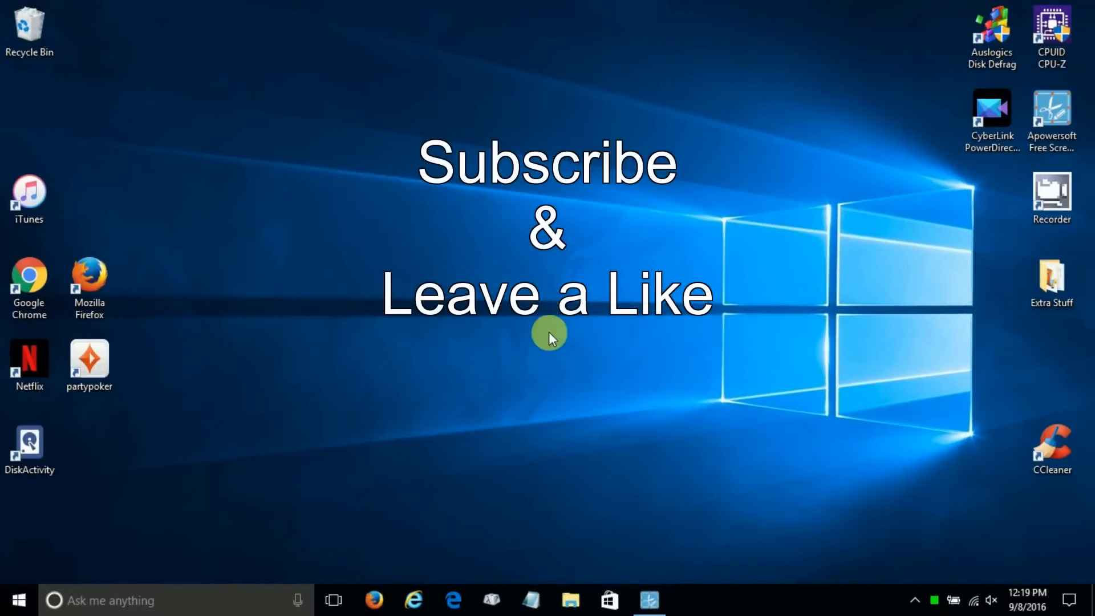
pyautogui.moveTo(506, 373)
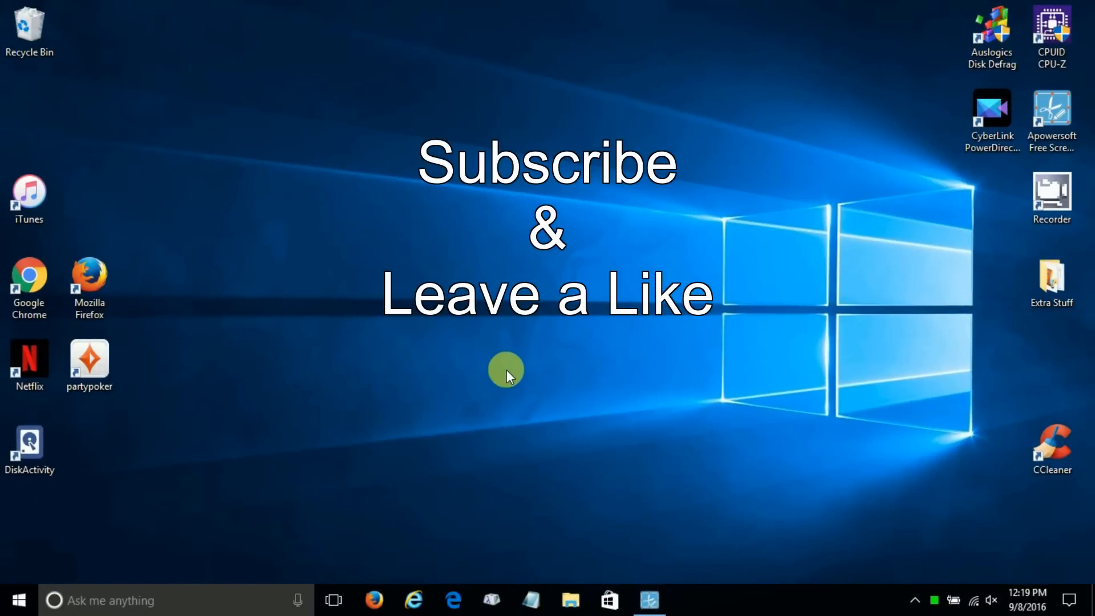